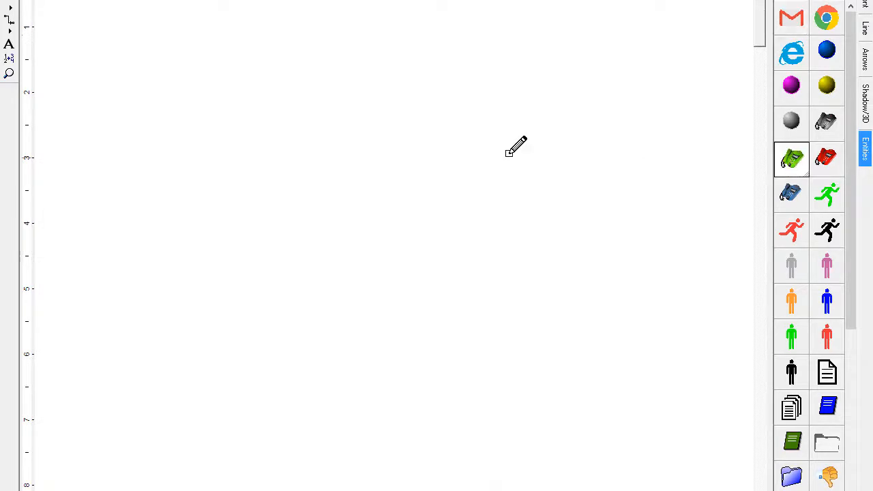
Step: Place Call and Research arrivals and name the activities Perform Research and Return Call
{"action": "left_click", "coordinate": [791, 159]}
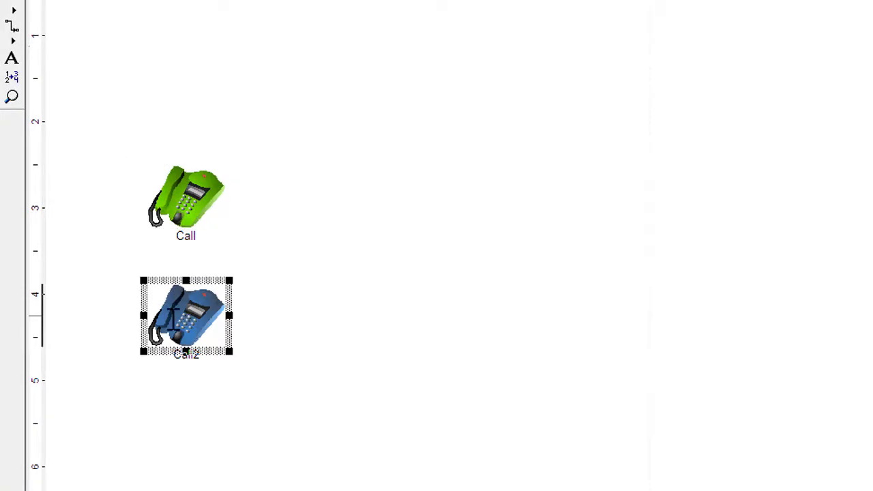
{"action": "type", "text": "Research"}
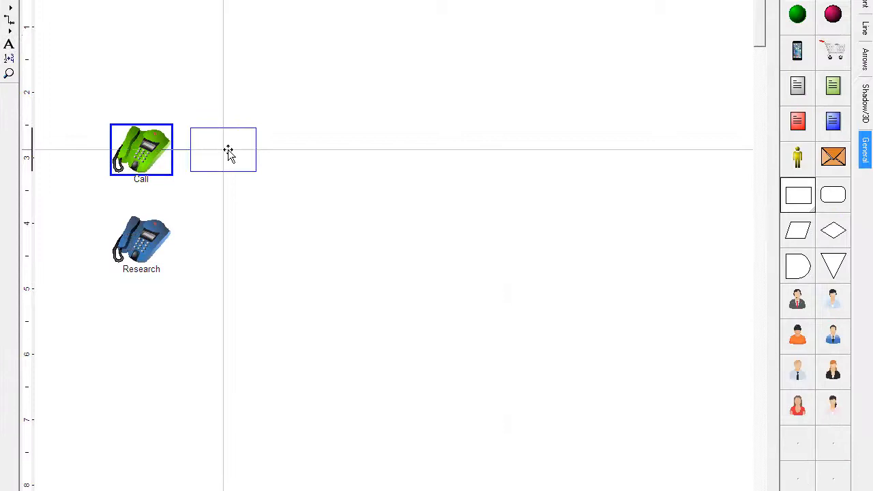
{"action": "type", "text": "P"}
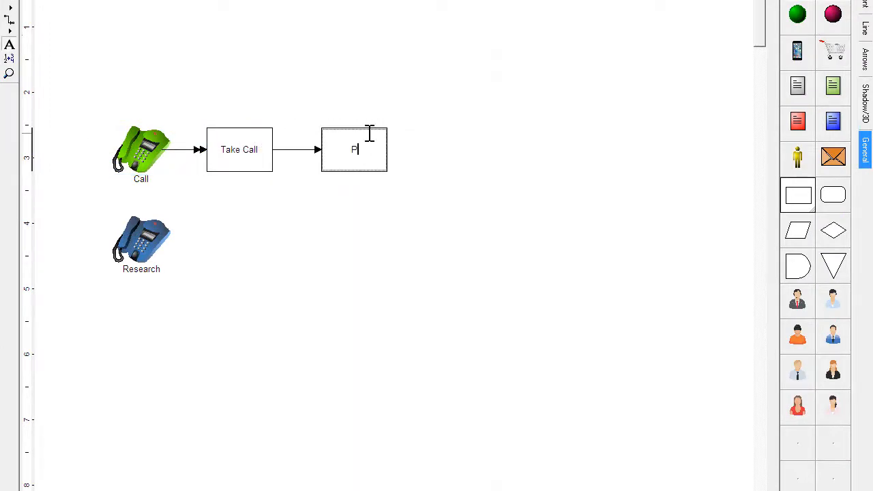
{"action": "type", "text": "erform Research"}
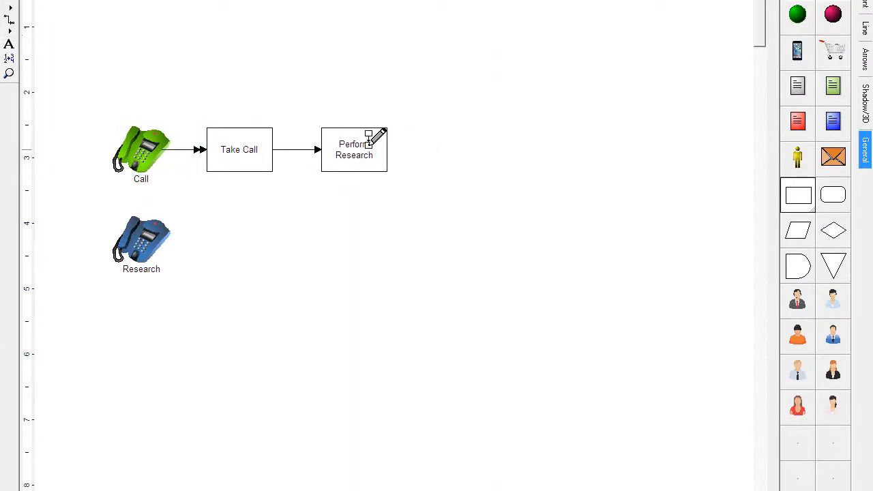
{"action": "type", "text": "Return Call"}
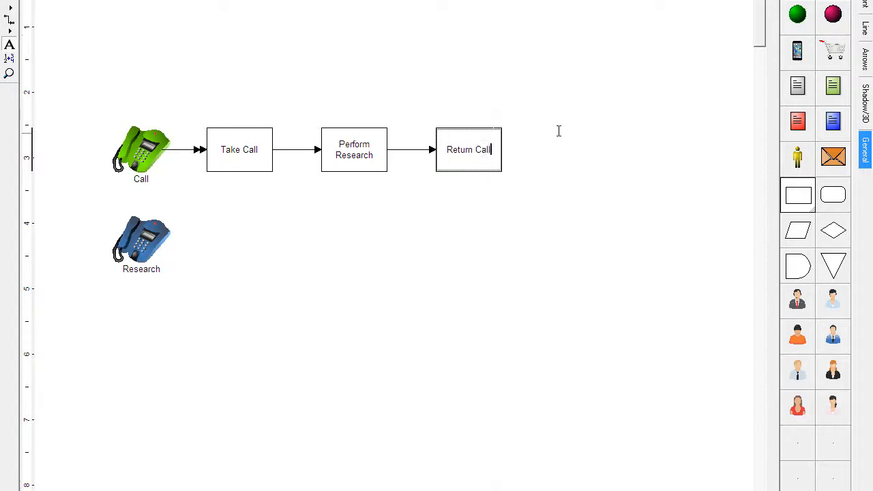
{"action": "left_click", "coordinate": [559, 148]}
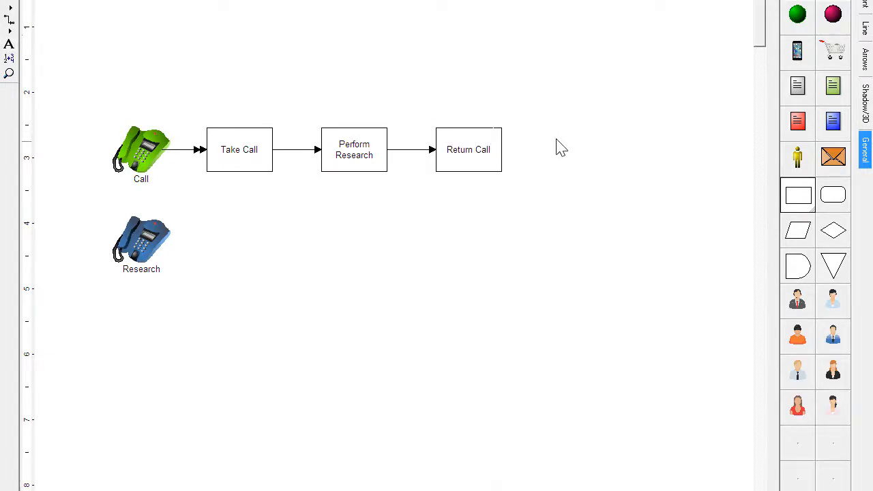
{"action": "mouse_move", "coordinate": [243, 166]}
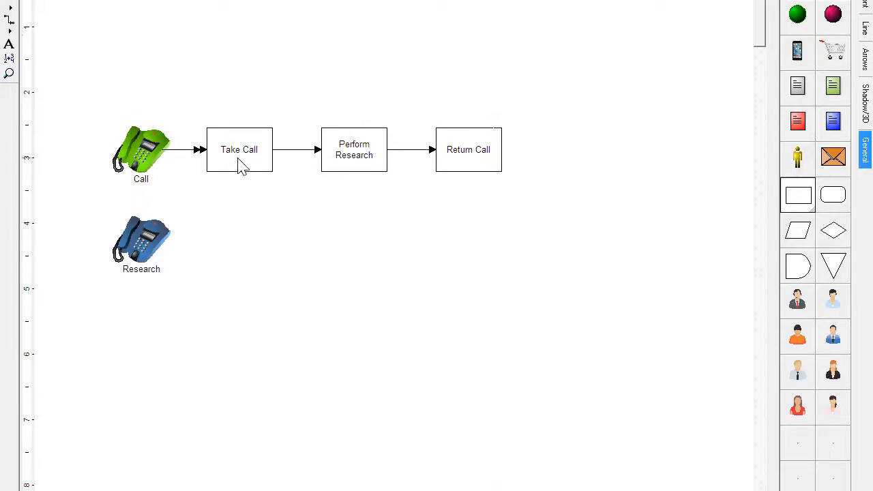
Step: Route down from Take Call and add Operator and Staff resources to the activities
{"action": "left_click_drag", "start_coordinate": [239, 170], "coordinate": [239, 211]}
{"action": "type", "text": "Operator"}
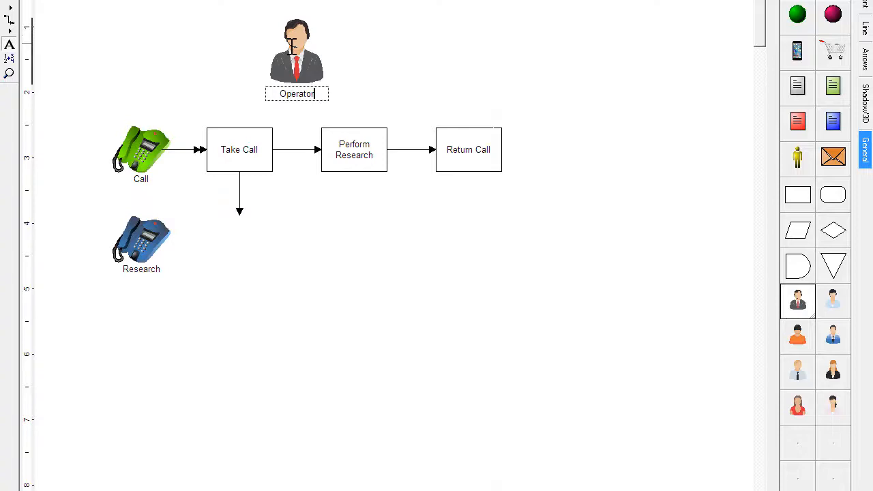
{"action": "left_click", "coordinate": [298, 52]}
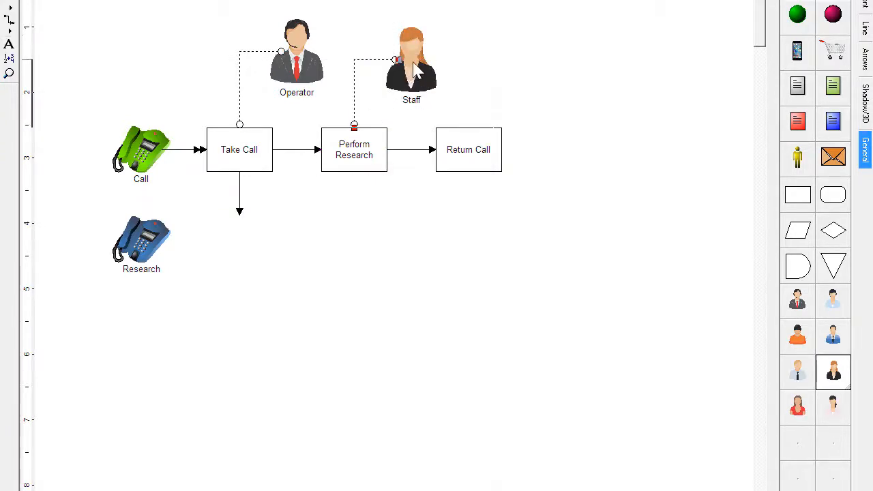
{"action": "left_click", "coordinate": [412, 62]}
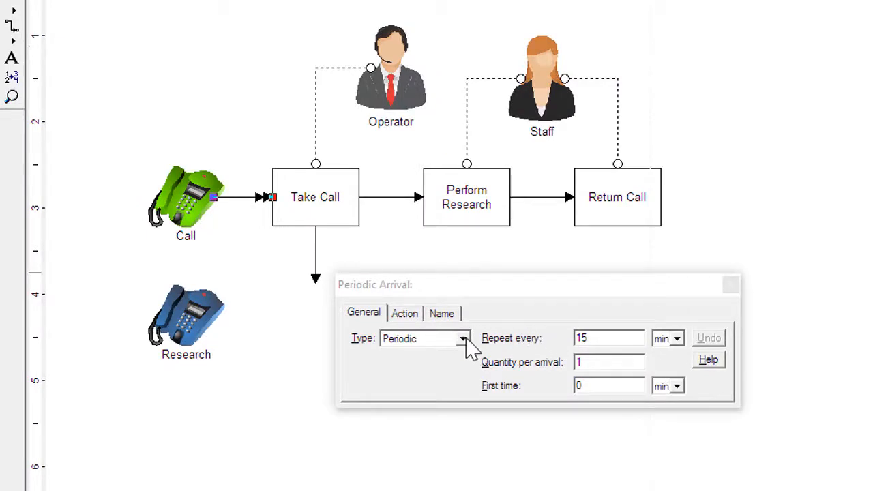
Step: Keep the Call arrival Periodic and give Take Call a 2-minute processing time
{"action": "left_click", "coordinate": [463, 338]}
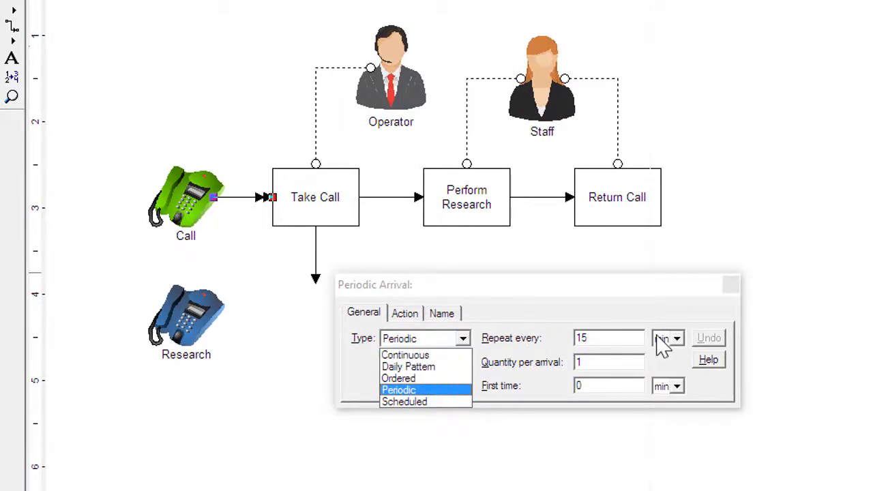
{"action": "left_click", "coordinate": [398, 390]}
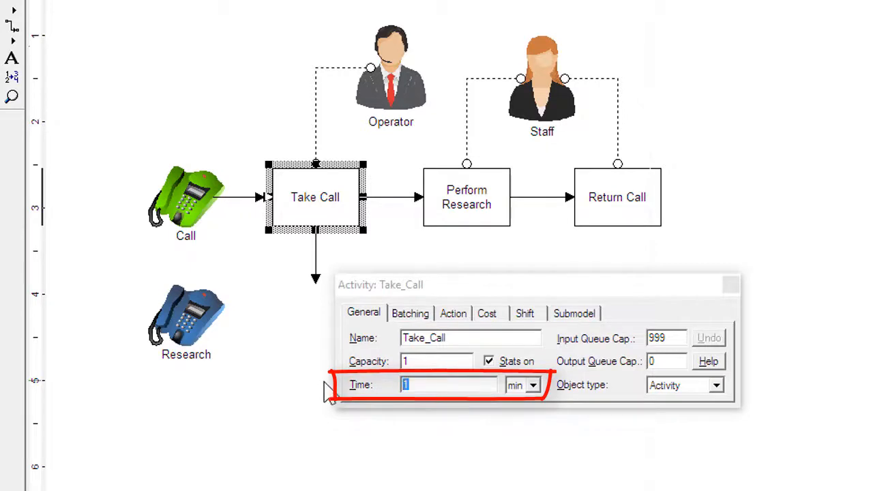
{"action": "type", "text": "2"}
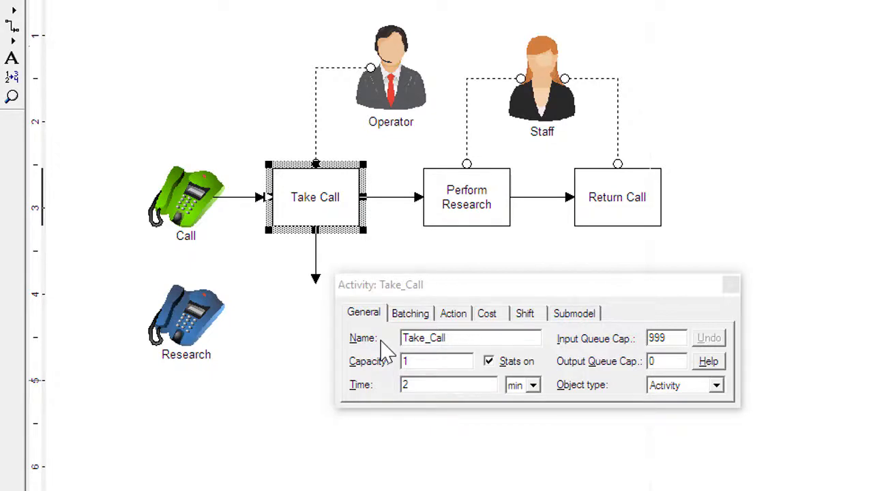
{"action": "mouse_move", "coordinate": [320, 270]}
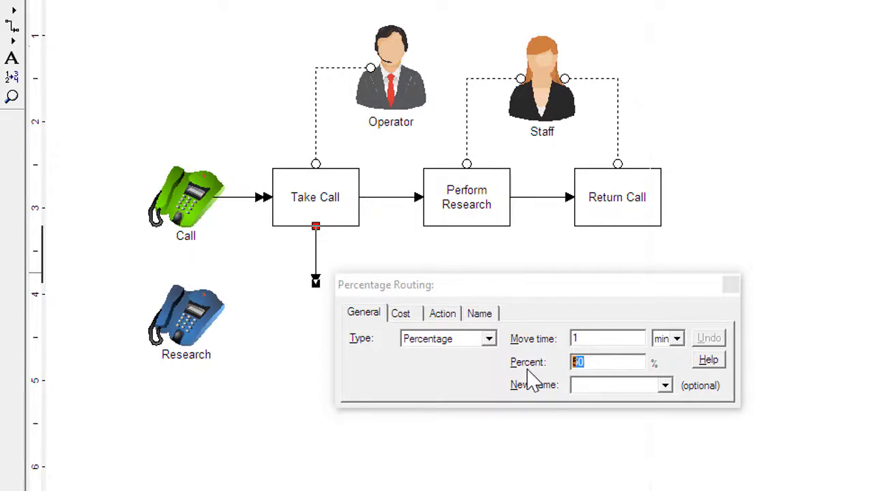
Step: Set the route split to 75 percent and rename routed calls to Research
{"action": "type", "text": "75"}
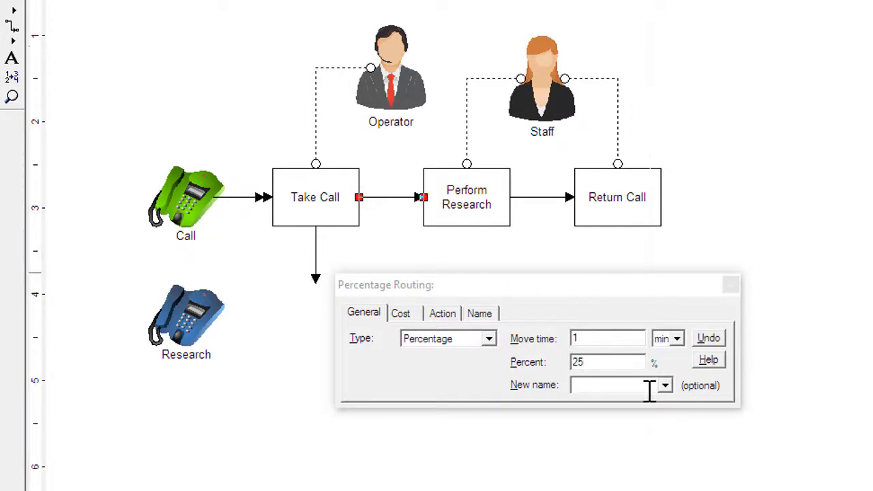
{"action": "left_click", "coordinate": [662, 385]}
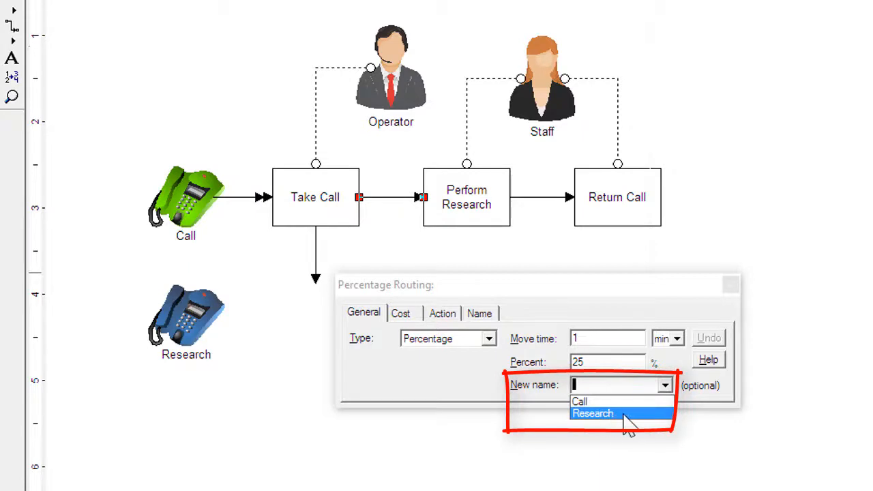
{"action": "left_click", "coordinate": [592, 413]}
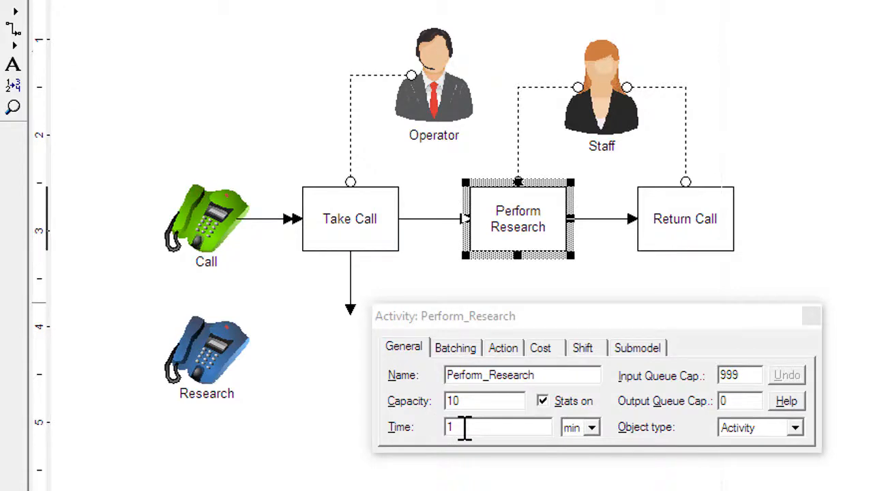
Step: Give Perform Research 2 and Return Call 3 minutes, set Staff hourly cost 25, and simulate
{"action": "type", "text": "2"}
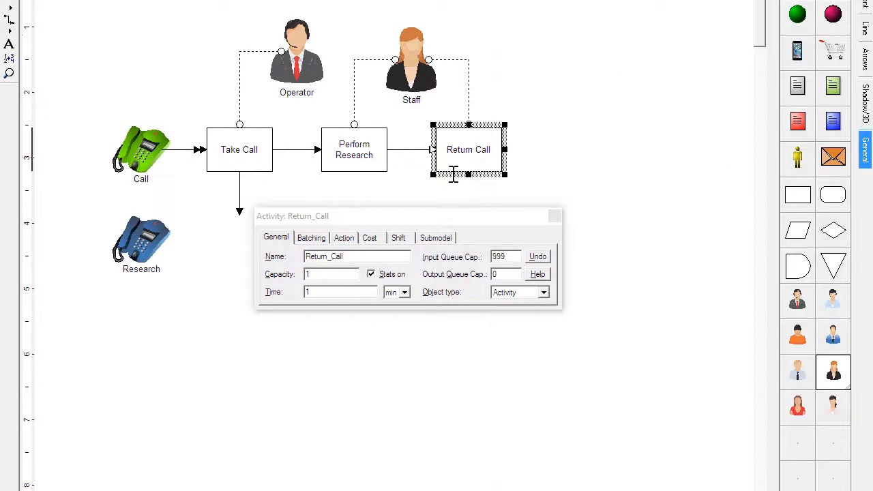
{"action": "type", "text": "3"}
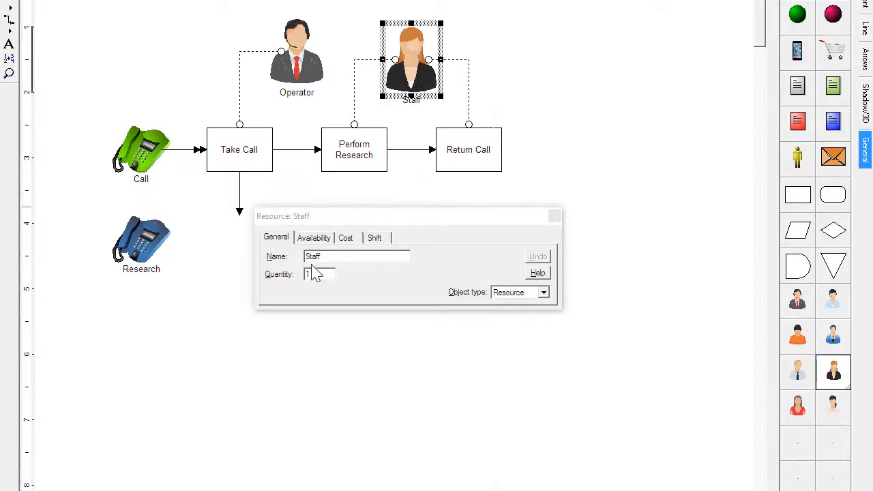
{"action": "left_click", "coordinate": [346, 238]}
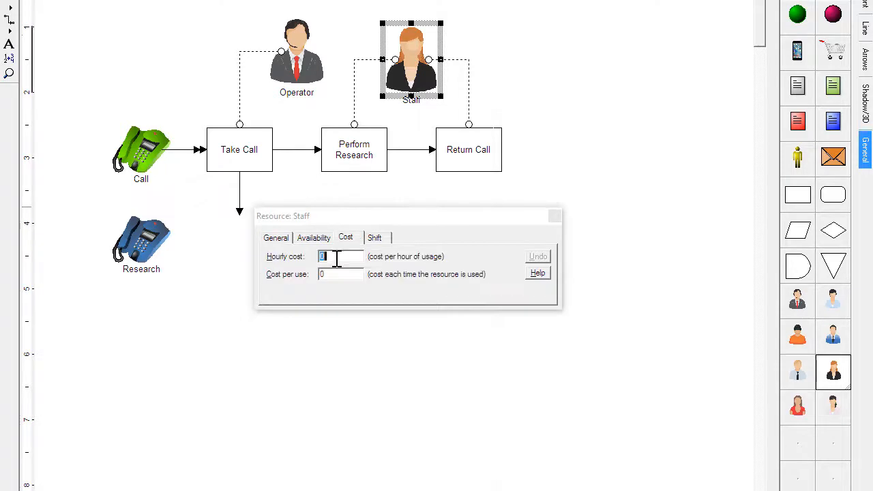
{"action": "type", "text": "25"}
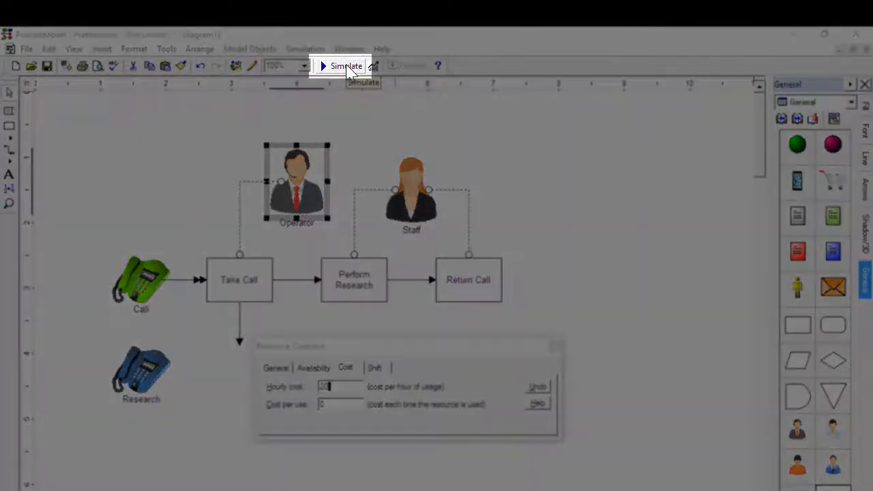
{"action": "left_click", "coordinate": [345, 66]}
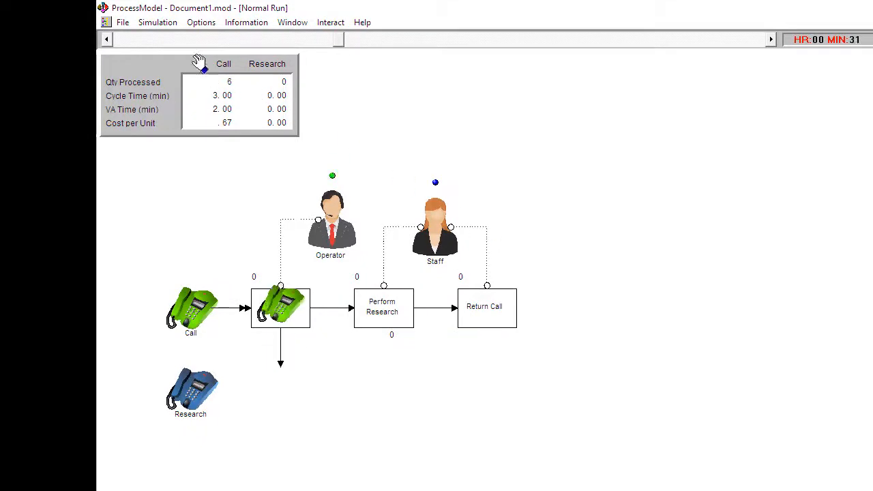
Step: Let the simulation finish and review 370 Calls and 70 Research in the report
{"action": "left_click", "coordinate": [201, 22]}
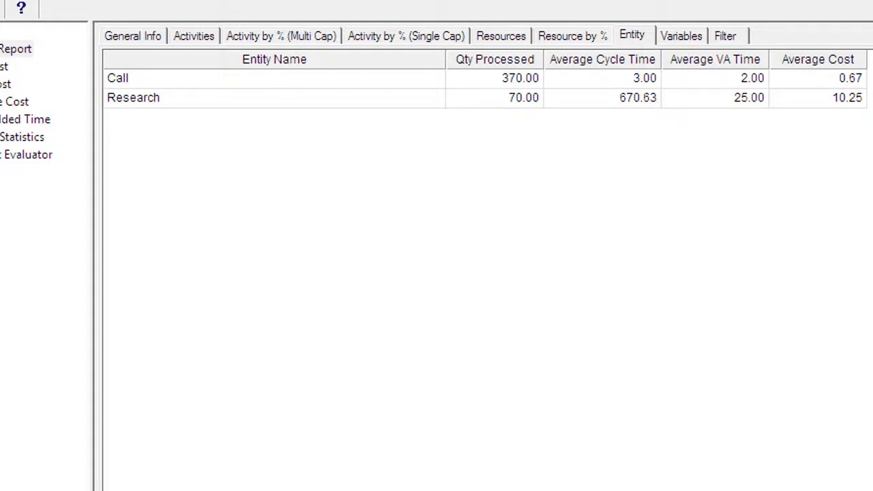
Step: View the Resource States utilization graph in the output report
{"action": "left_click_drag", "start_coordinate": [89, 89], "coordinate": [494, 117]}
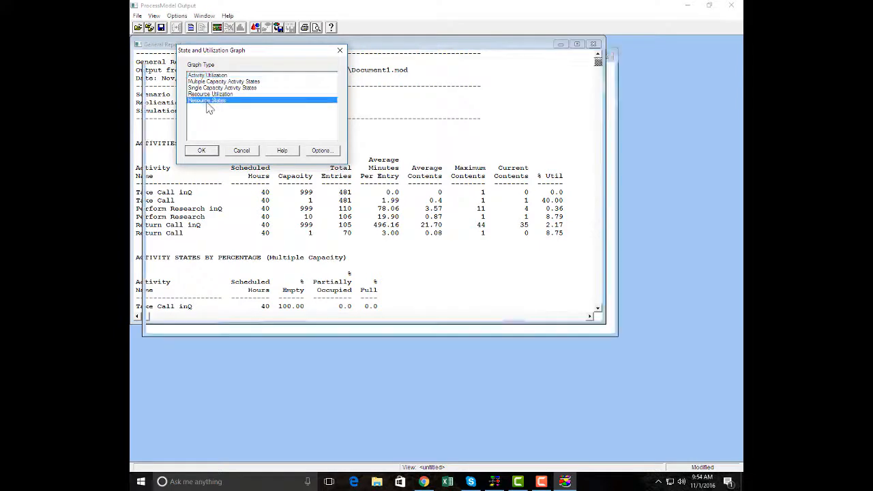
{"action": "left_click", "coordinate": [202, 150]}
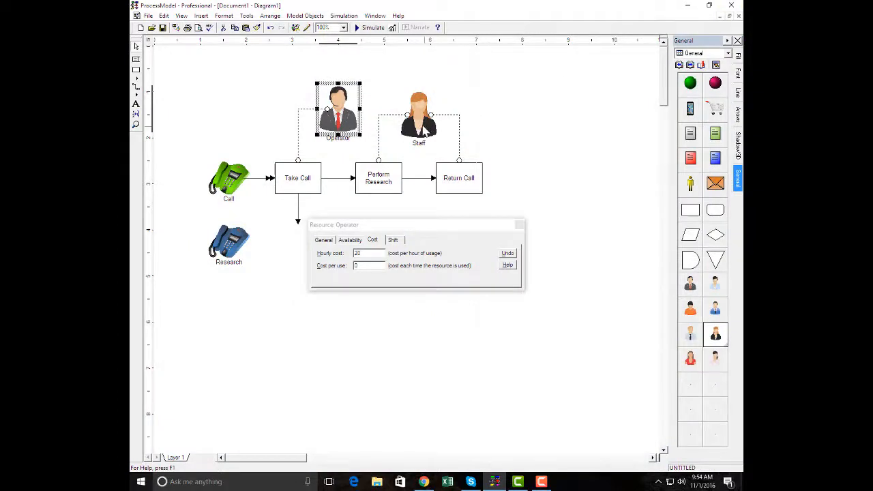
Step: Make the Operator's connection to Take Call respond immediately
{"action": "left_click", "coordinate": [418, 116]}
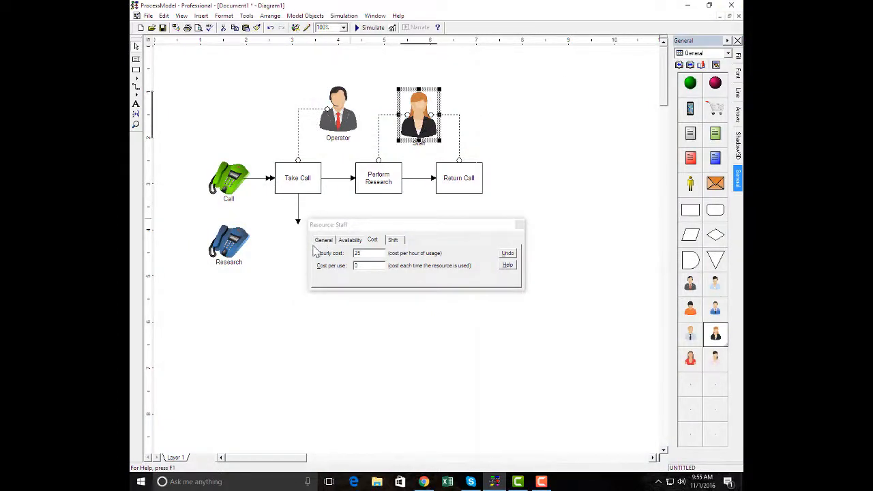
{"action": "left_click", "coordinate": [324, 240]}
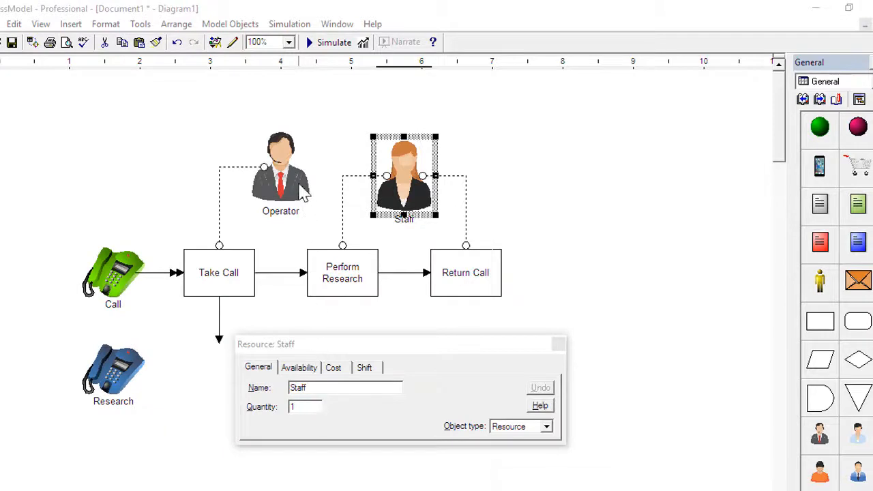
{"action": "left_click", "coordinate": [281, 167]}
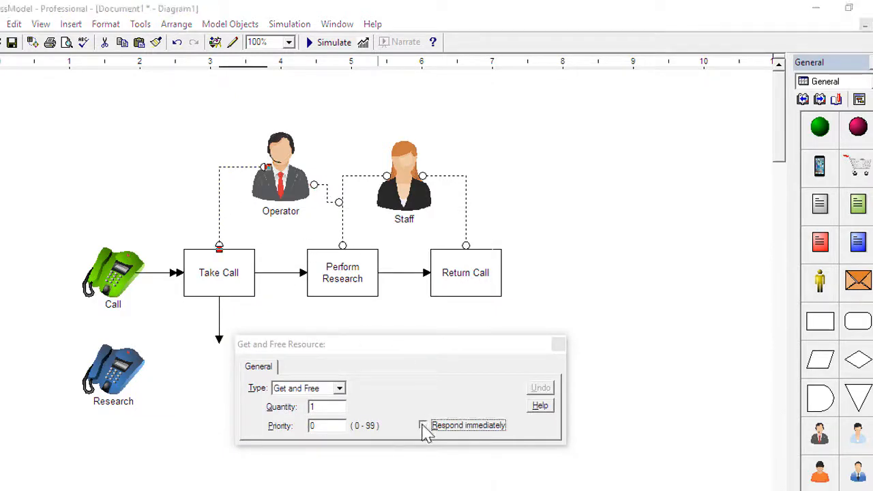
{"action": "left_click", "coordinate": [423, 425]}
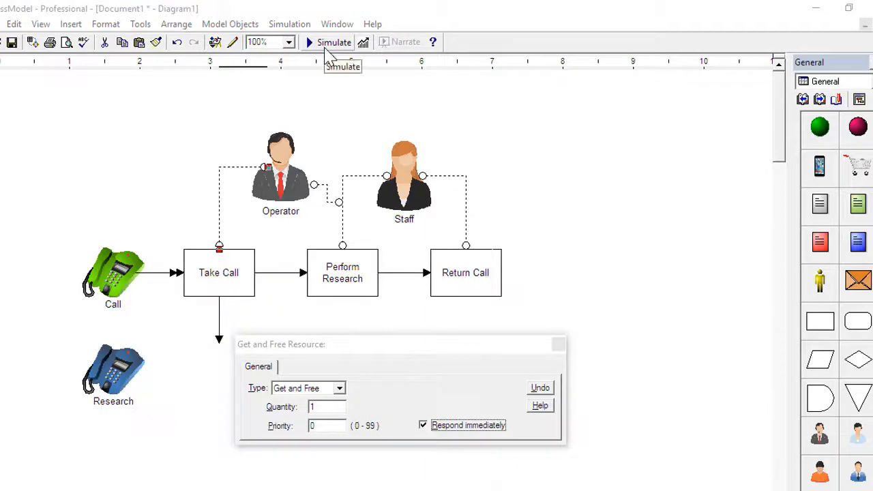
Step: Rerun the simulation and view the Entity results showing 374 Calls and 102 Research
{"action": "left_click", "coordinate": [333, 41]}
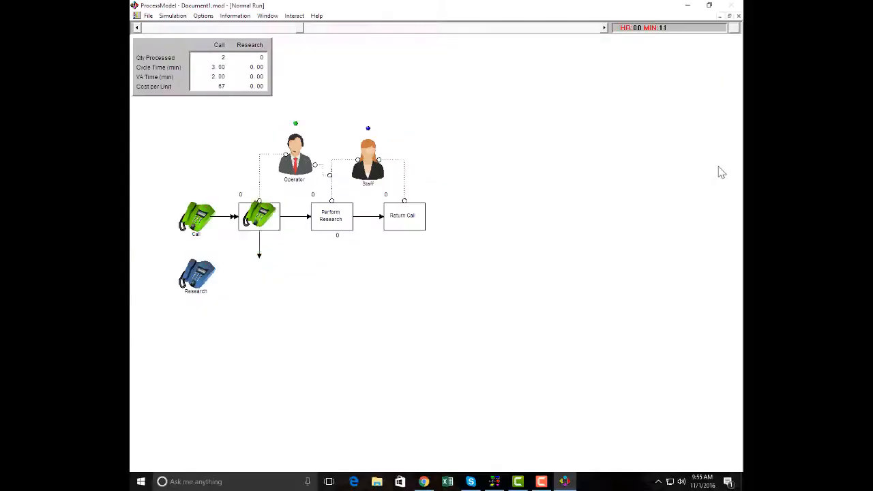
{"action": "left_click", "coordinate": [608, 91]}
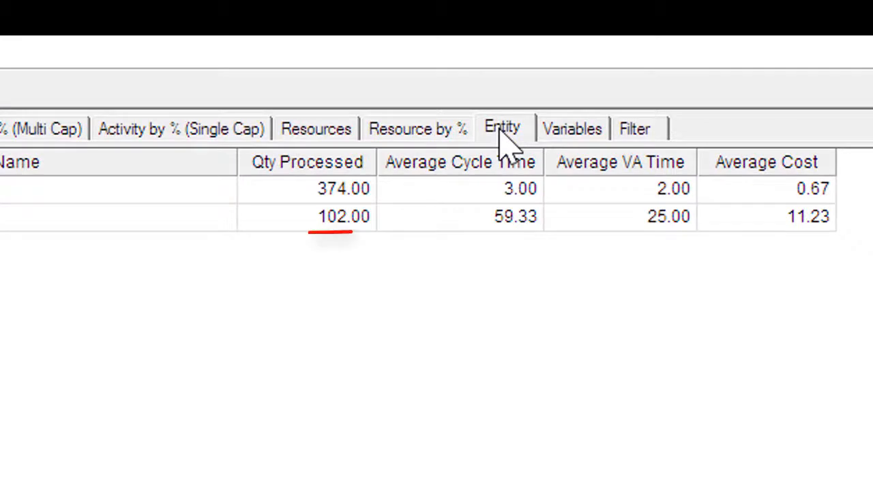
Step: Review the Resource States graph with Operator and Staff about 70% in use
{"action": "scroll", "scroll_direction": "down", "scroll_amount": 3}
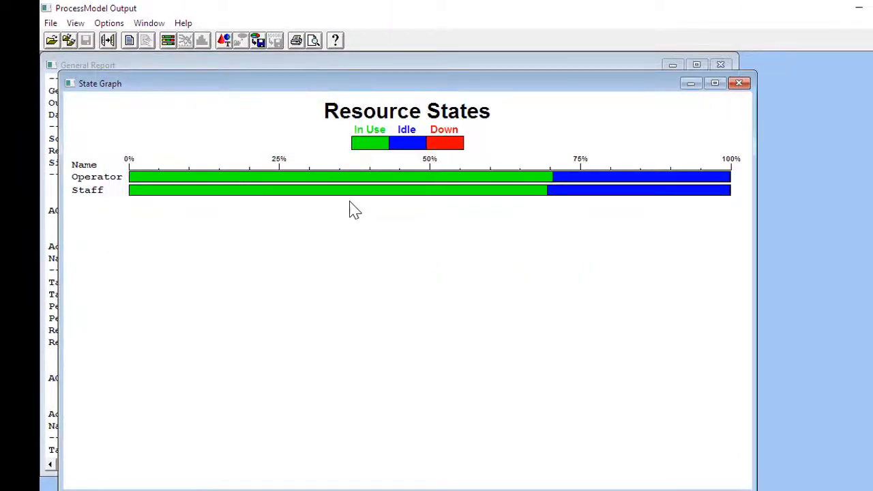
{"action": "mouse_move", "coordinate": [442, 200]}
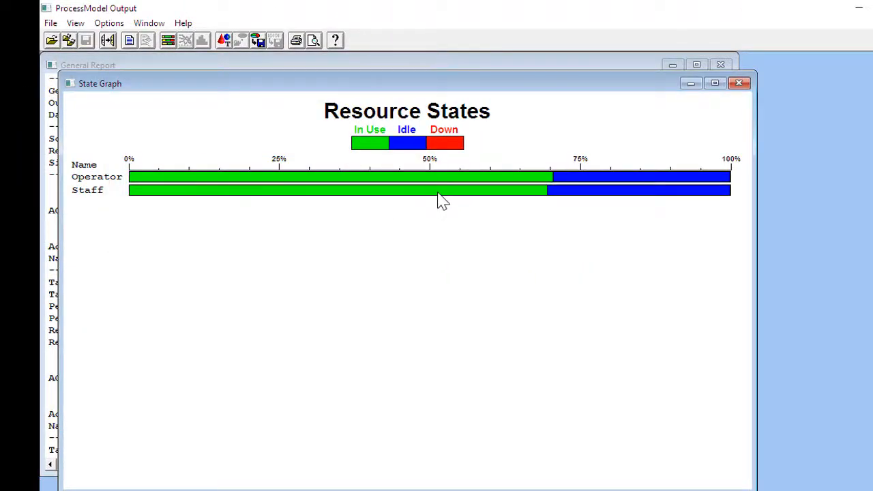